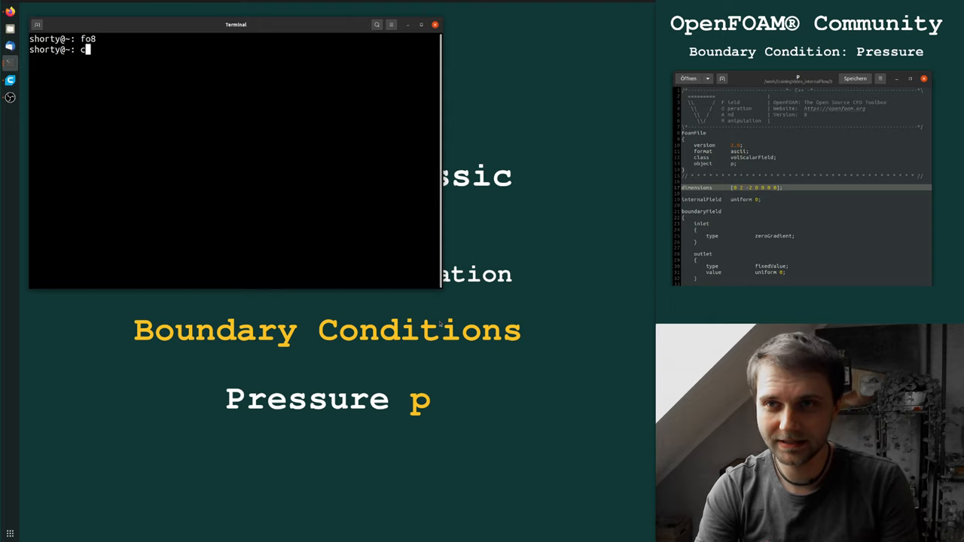
Load the OpenFOAM 8 environment and list the case folder structure with tree
{"action": "key", "text": "Backspace"}
{"action": "type", "text": "work"}
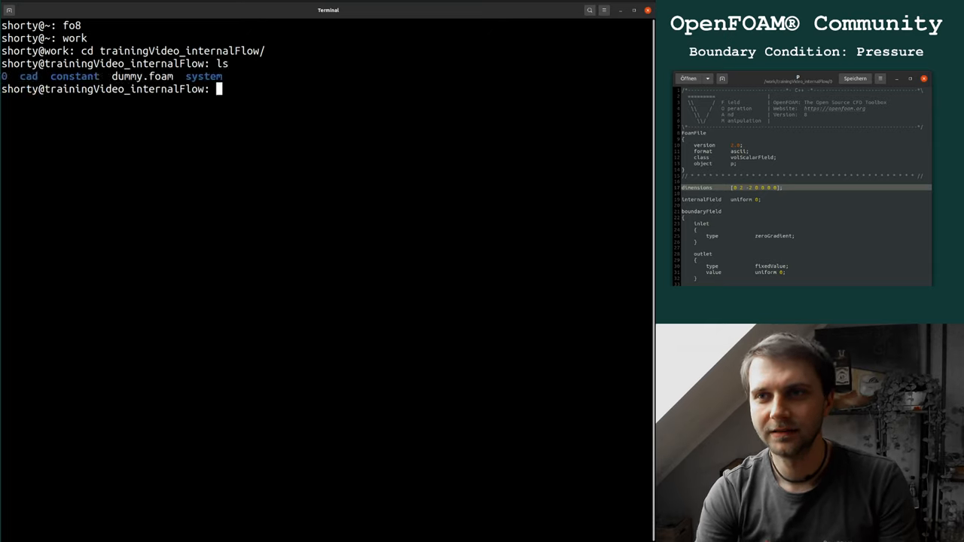
{"action": "type", "text": "tree -L 3"}
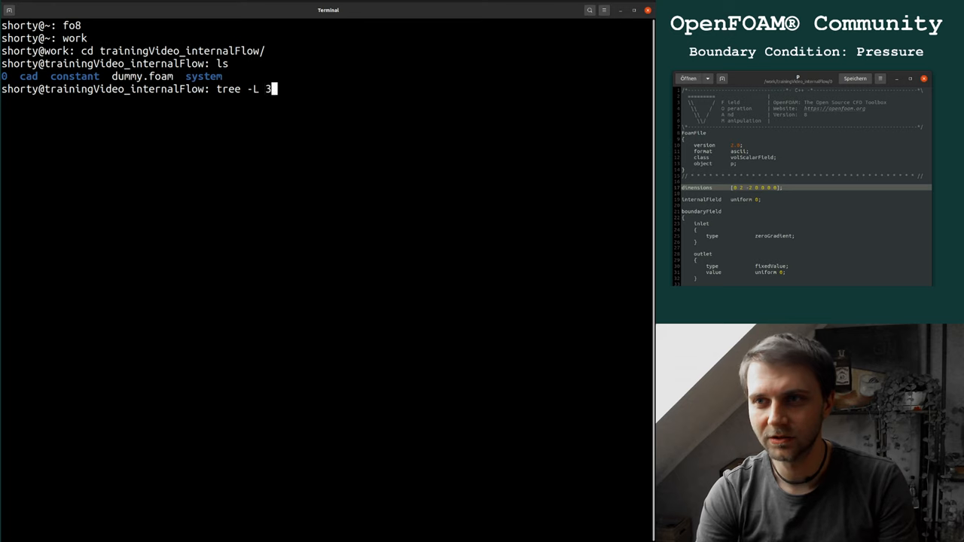
{"action": "type", "text": "2"}
{"action": "key", "text": "Return"}
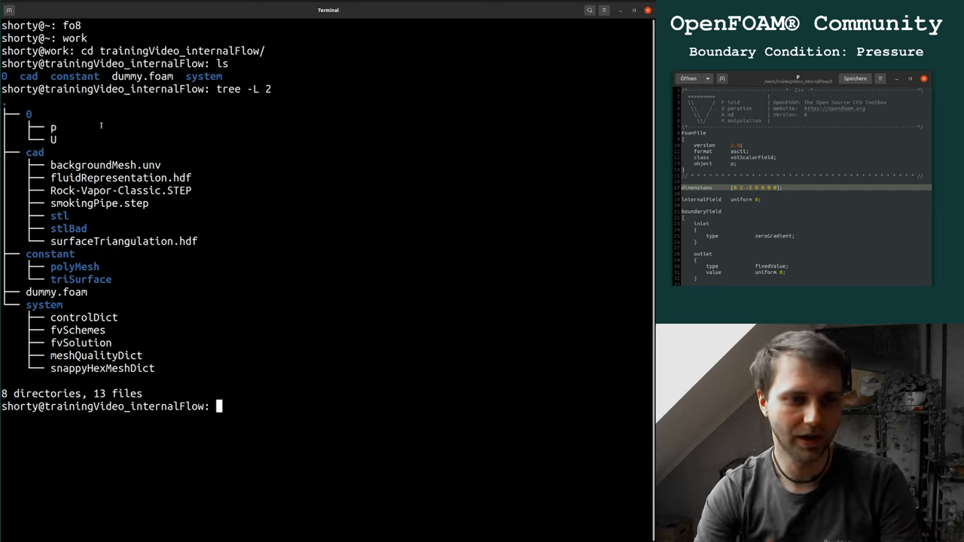
Open the 0/p pressure file in vim
{"action": "type", "text": "vim 0/p"}
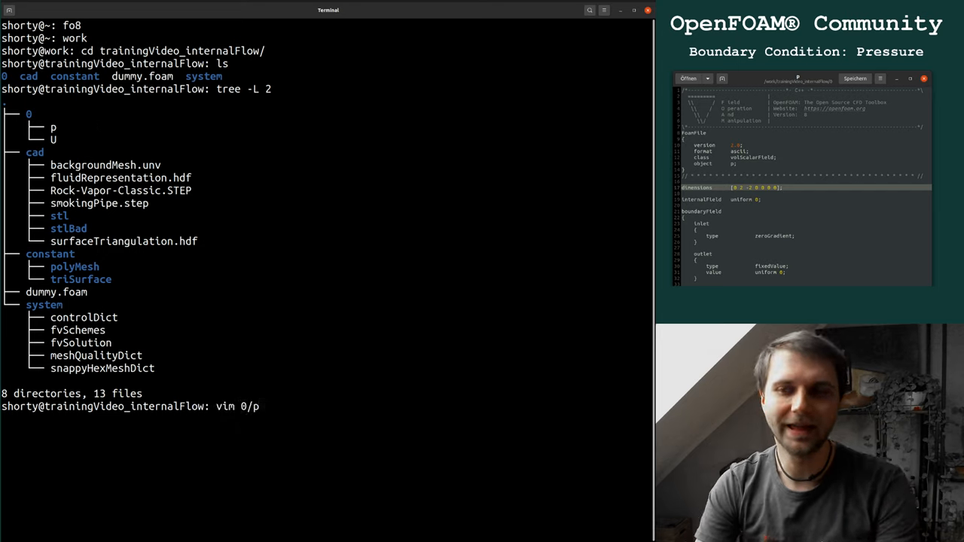
{"action": "key", "text": "Return"}
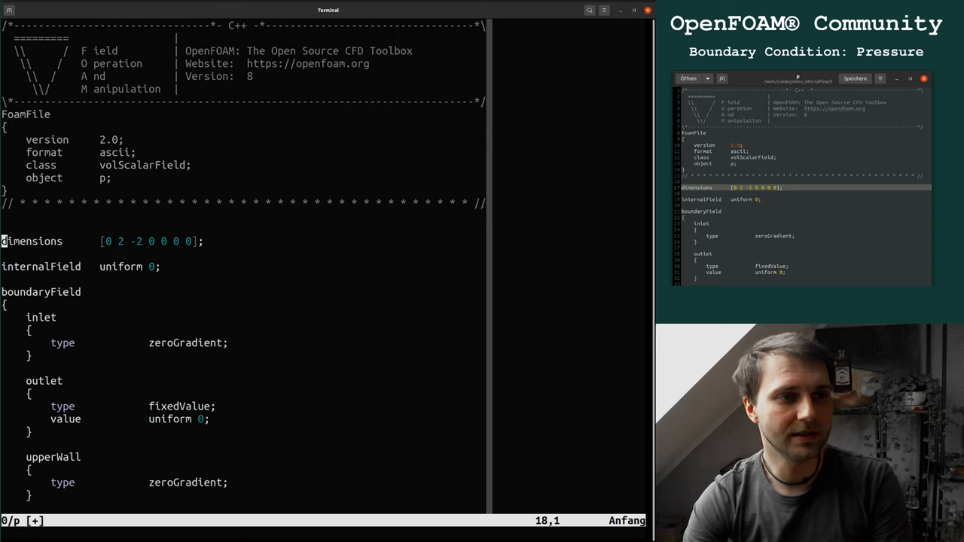
Add unit notes 'kg m s' and 'm^2 * s^-2' above the dimensions line
{"action": "type", "text": "kg m"}
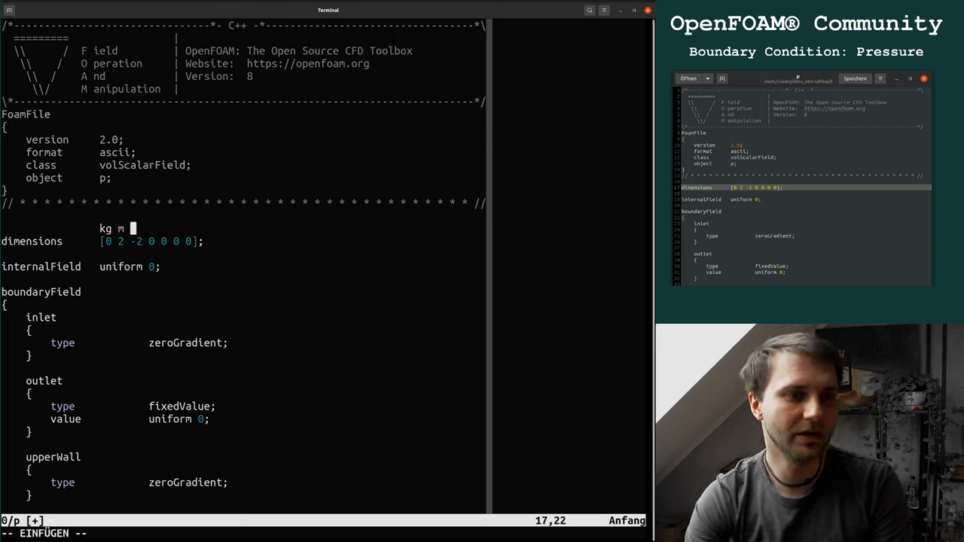
{"action": "type", "text": "s K A V"}
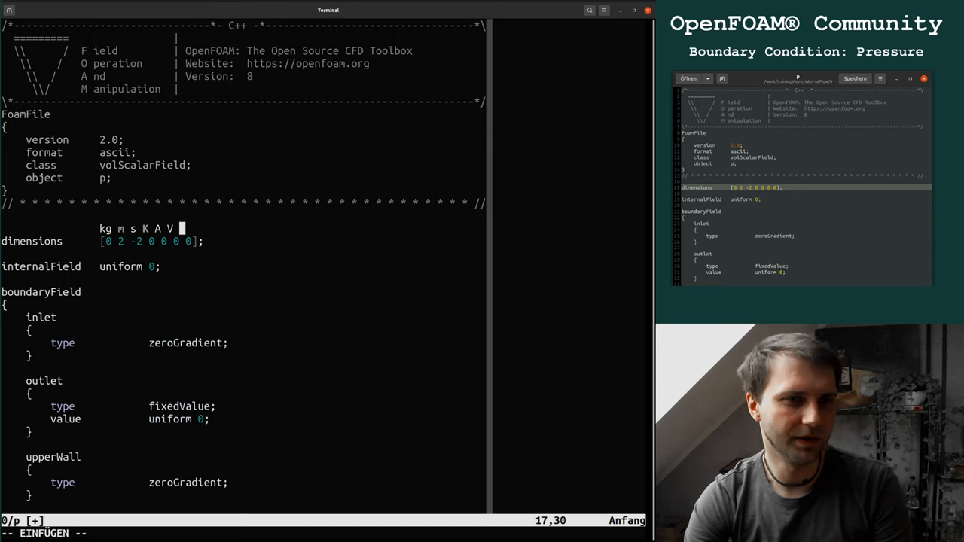
{"action": "key", "text": "BackSpace"}
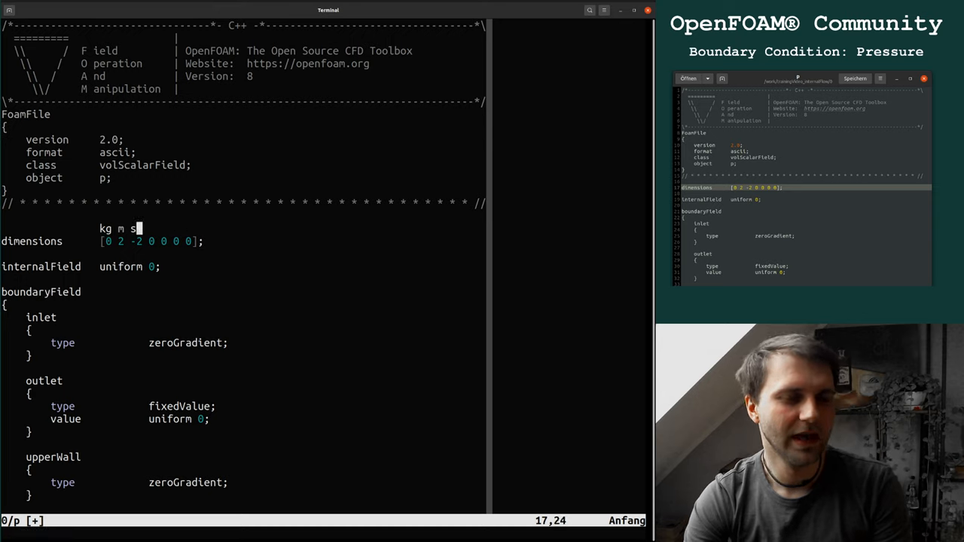
{"action": "key", "text": "Return"}
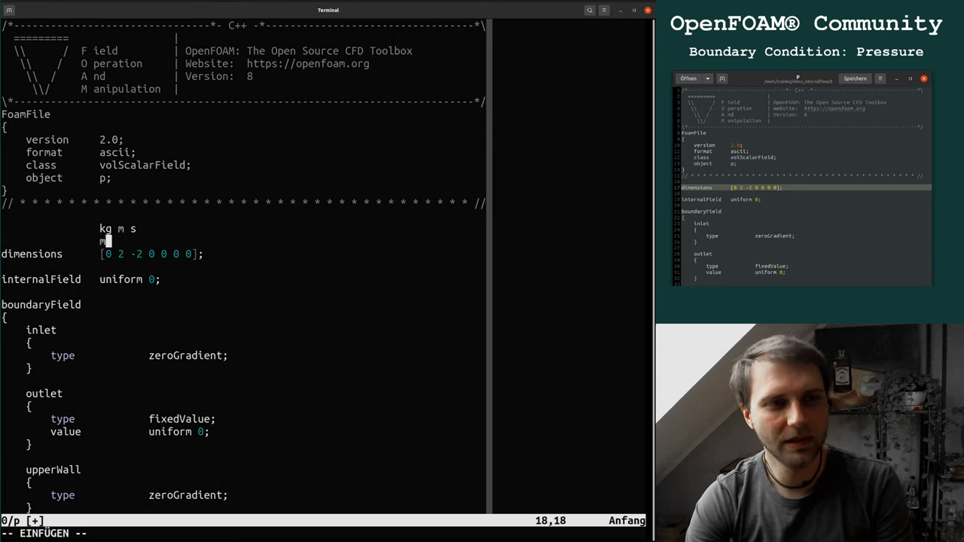
{"action": "type", "text": "^2"}
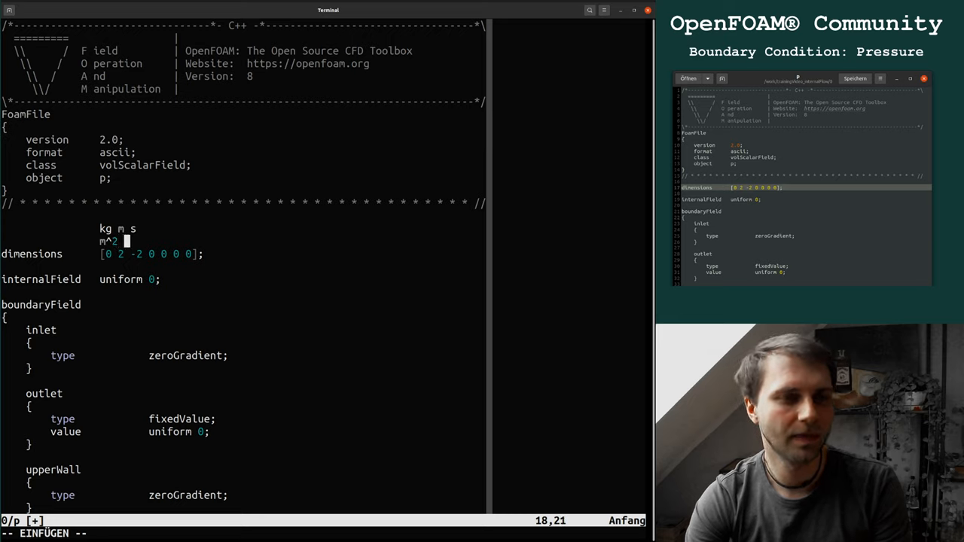
{"action": "type", "text": "* s"}
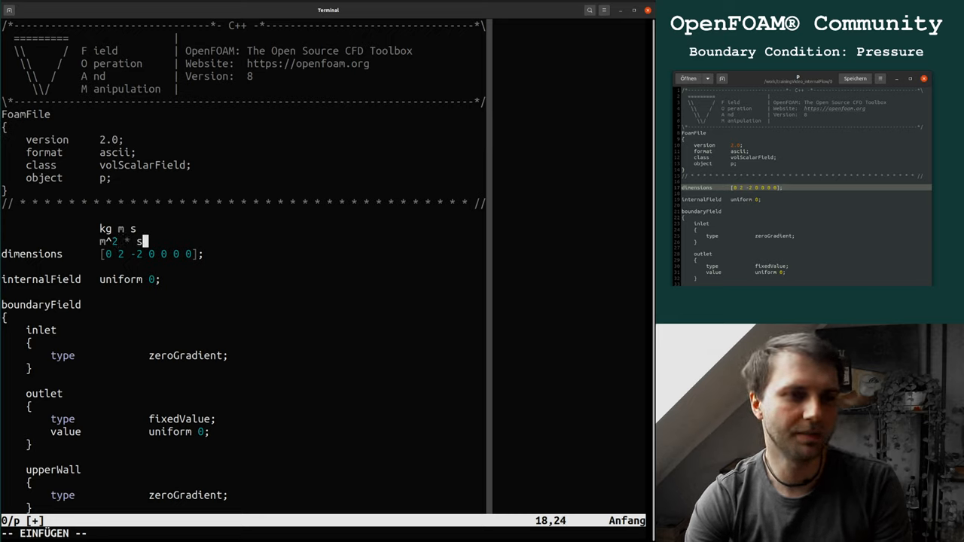
{"action": "type", "text": "^-2"}
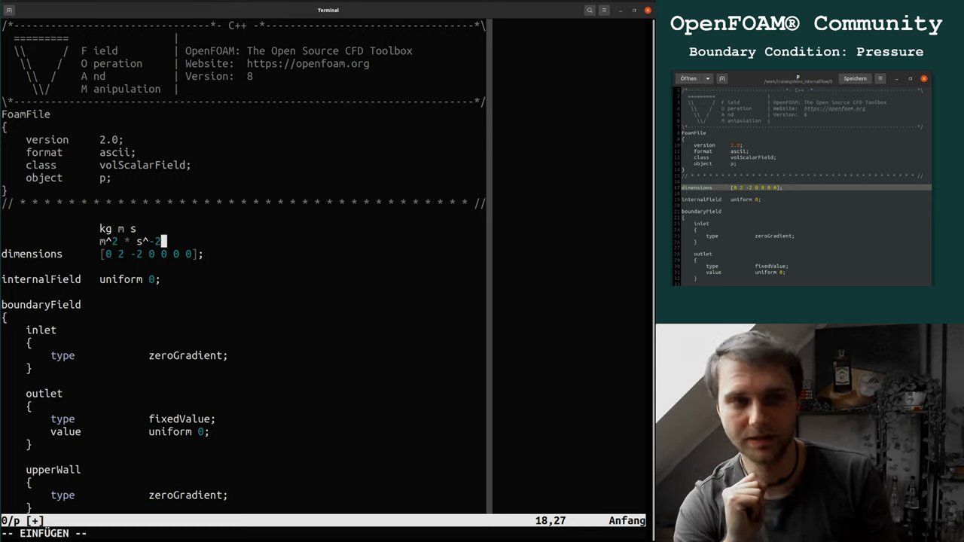
Remove the unit-note lines so dimensions [0 2 -2 0 0 0 0] follows the header
{"action": "key", "text": "V"}
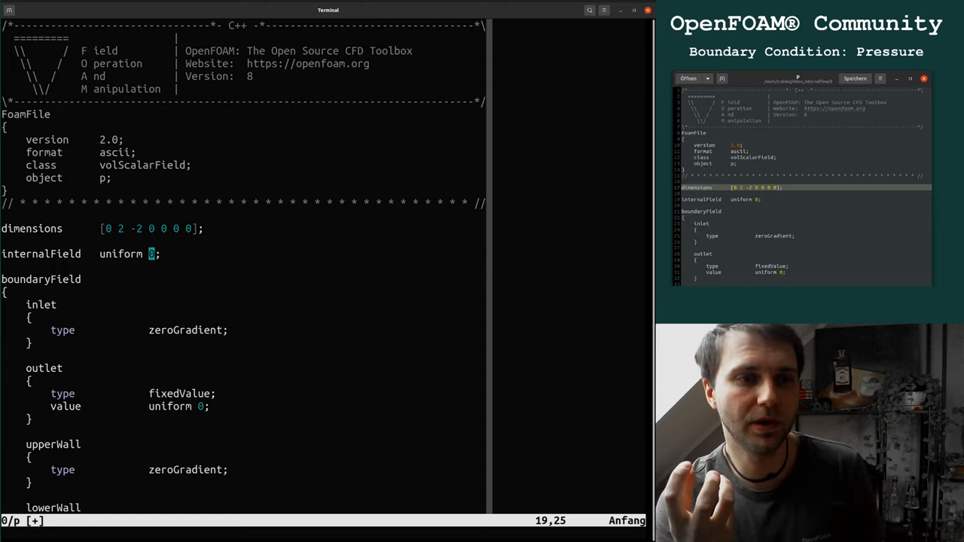
Try internalField values 1 and 1.2, then leave it as uniform 0
{"action": "type", "text": "1e5/"}
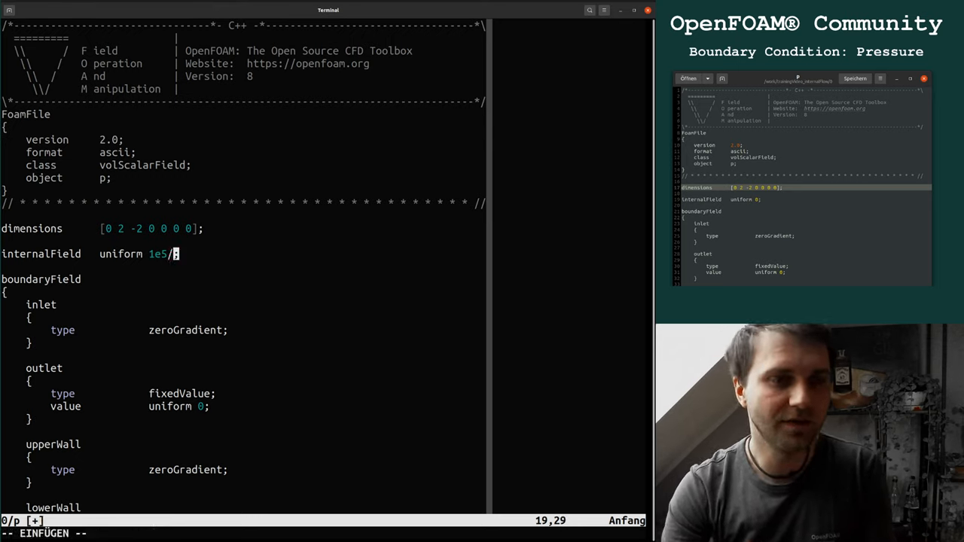
{"action": "type", "text": "1.2"}
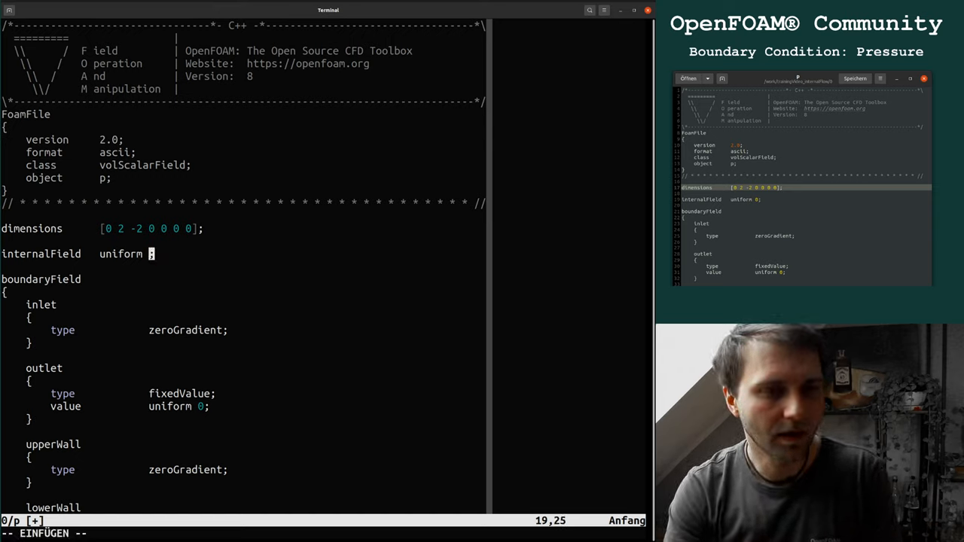
{"action": "type", "text": "0"}
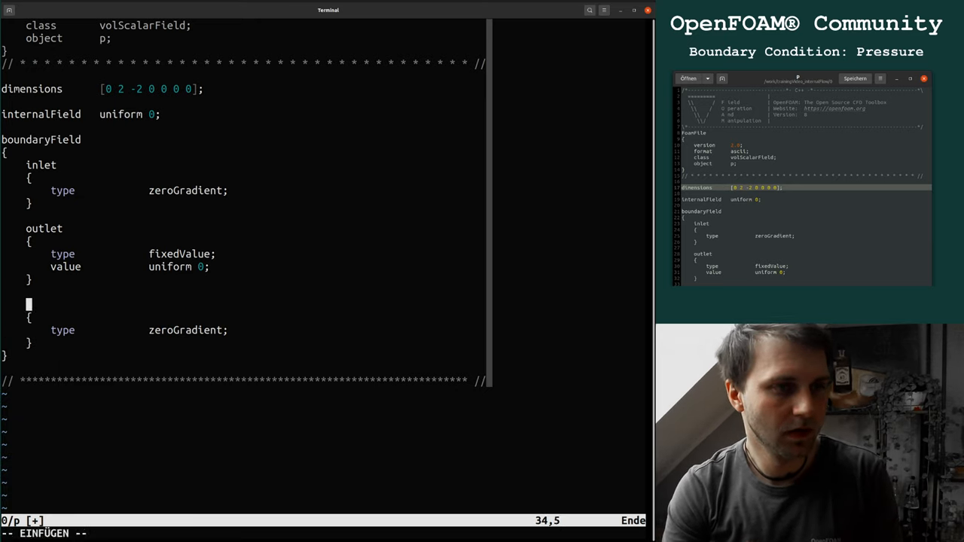
Name the third patch 'walls' and save the 0/p file
{"action": "type", "text": "wall"}
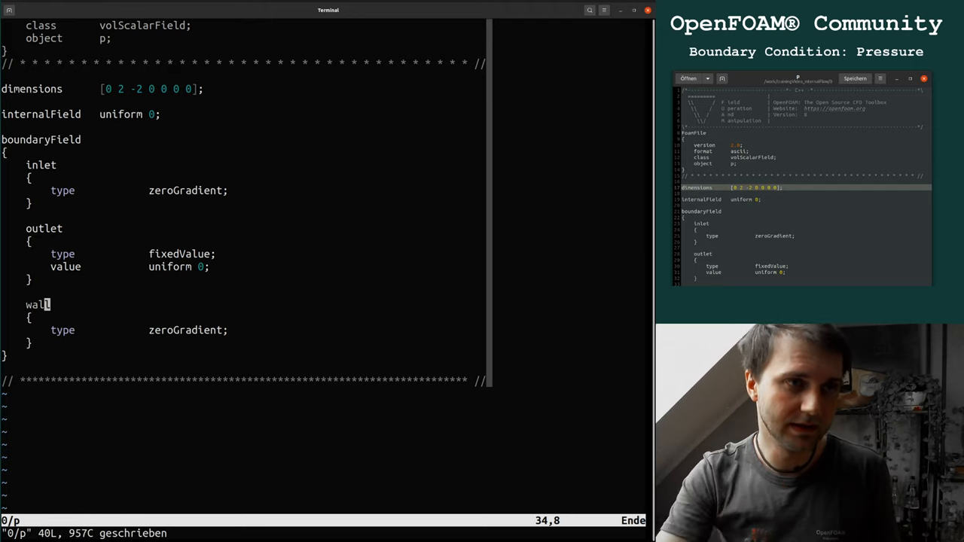
{"action": "type", "text": "s"}
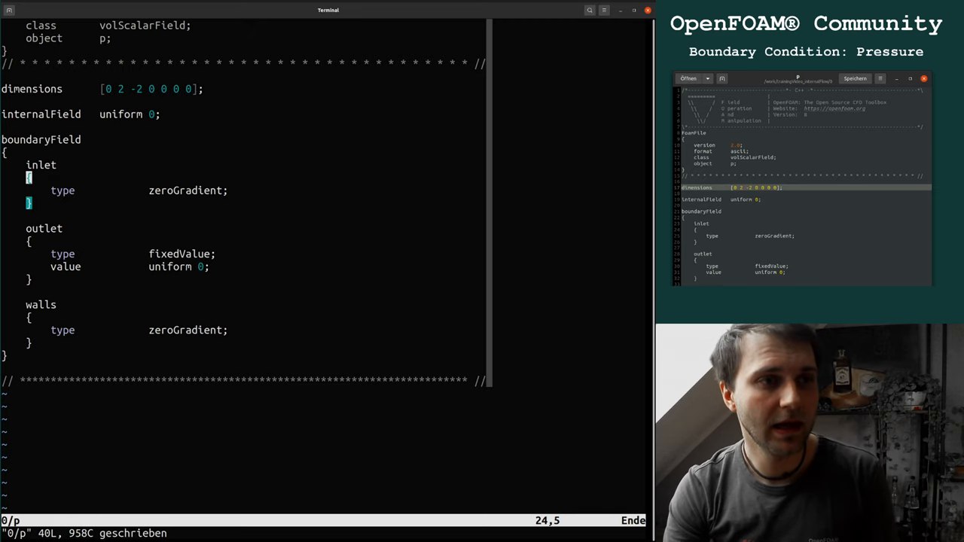
{"action": "key", "text": "i"}
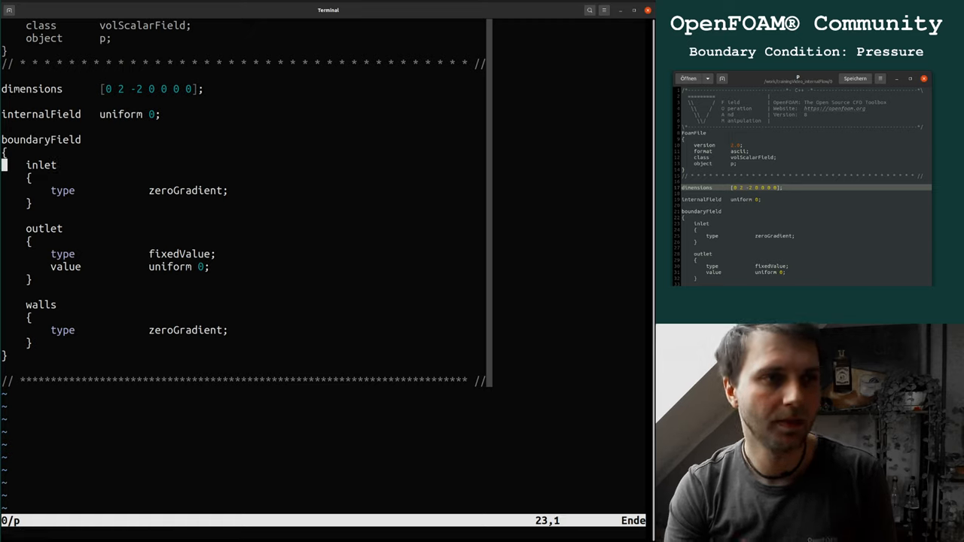
{"action": "type", "text": "patch;"}
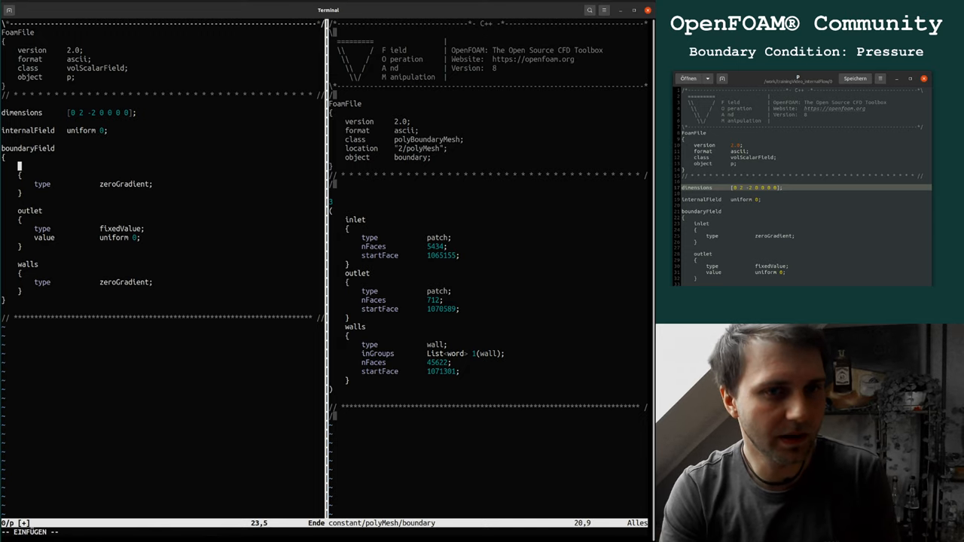
Name the first boundaryField patch 'inlet' to match the mesh boundary
{"action": "type", "text": "inlet"}
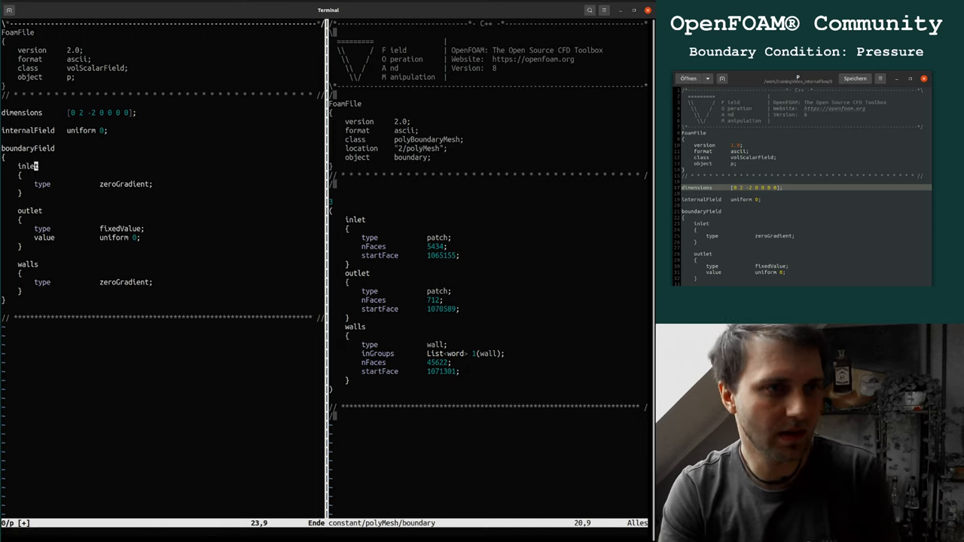